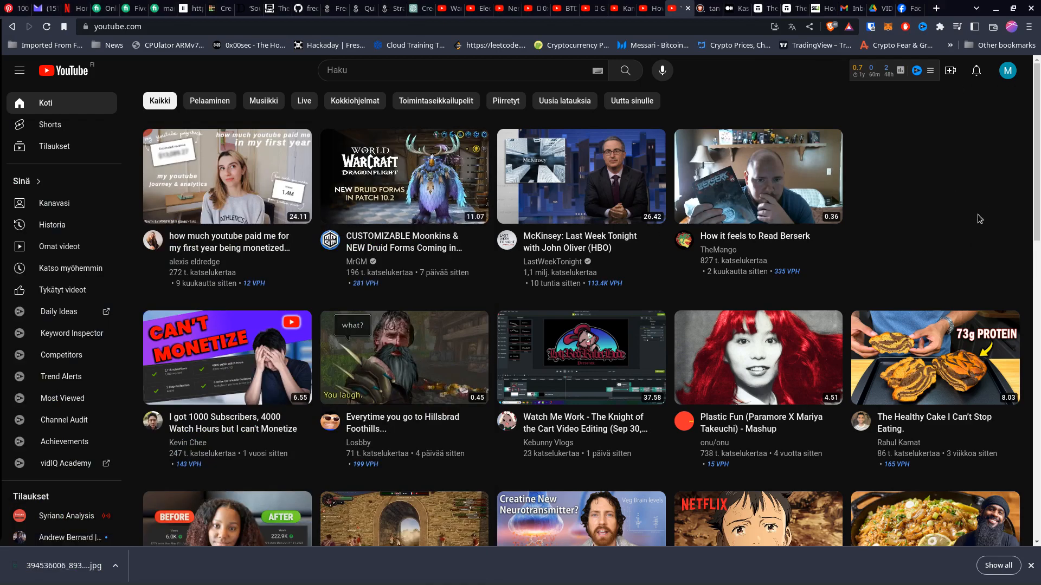
mouse_move(969, 223)
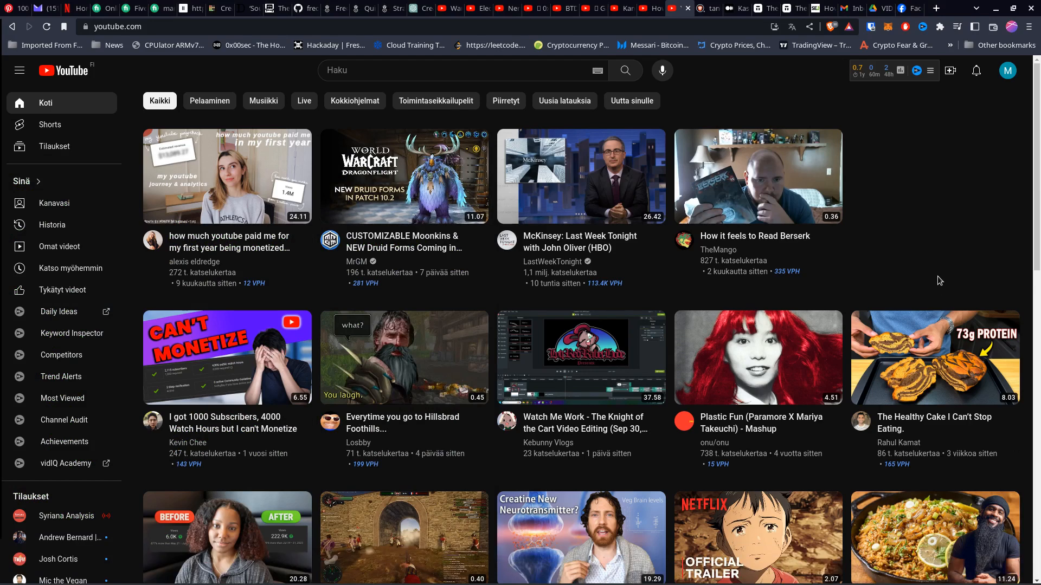
mouse_move(927, 291)
type("yt")
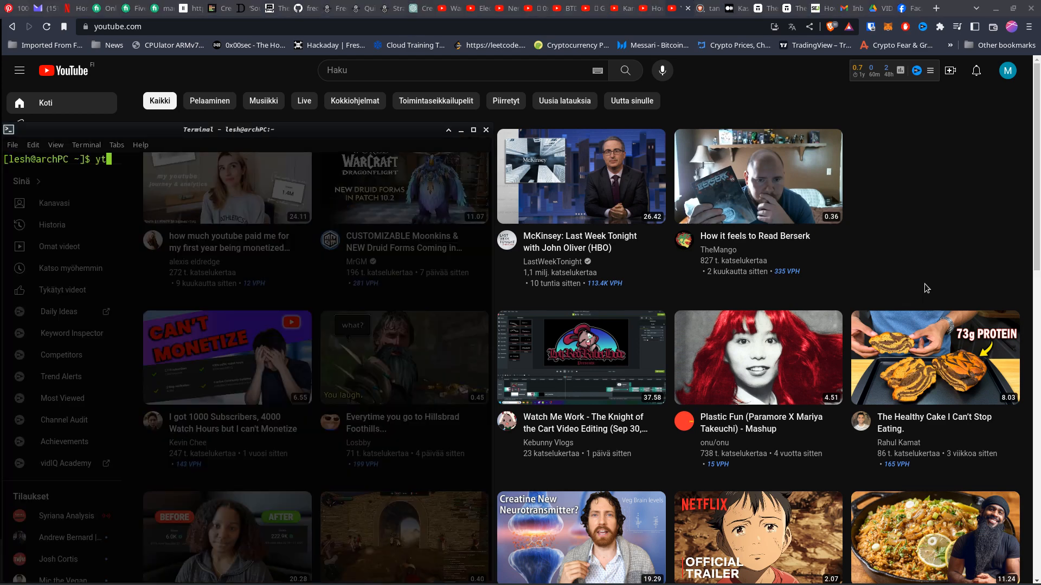
Run yt-dlp --help and scroll through its options, including the post-processing audio ones.
type("-")
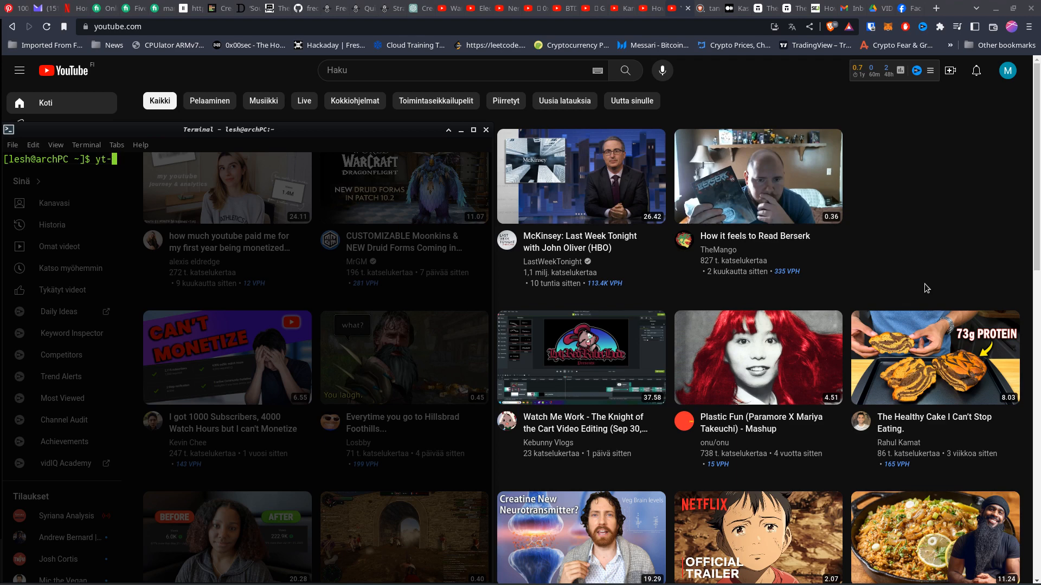
type("dlp --")
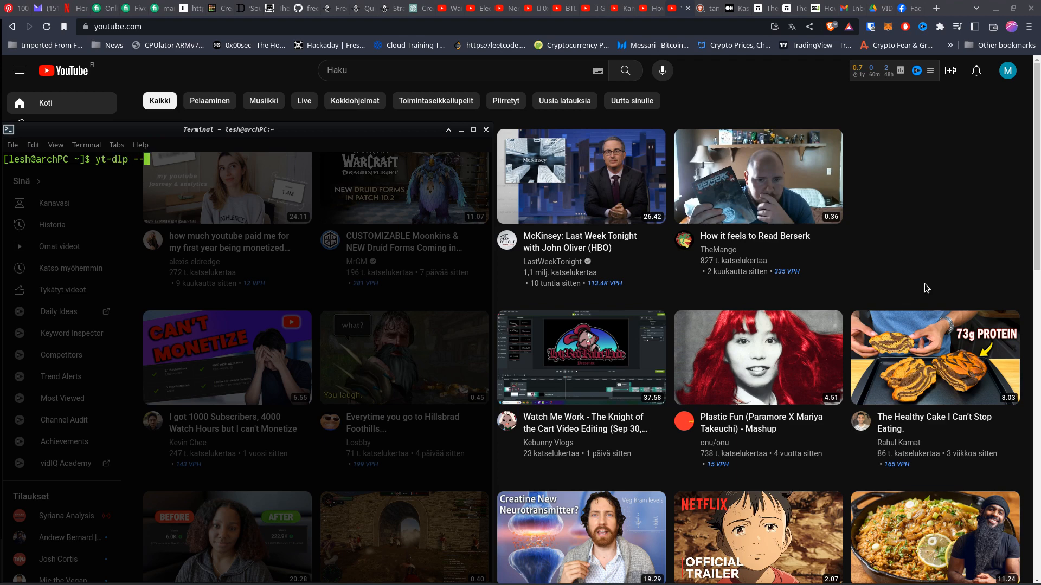
key("Return")
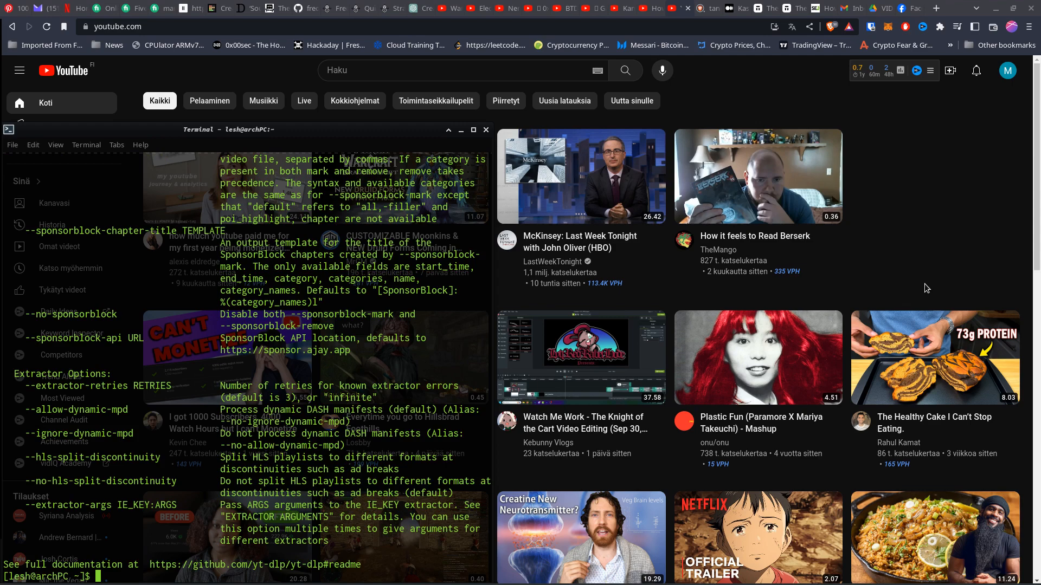
mouse_move(491, 128)
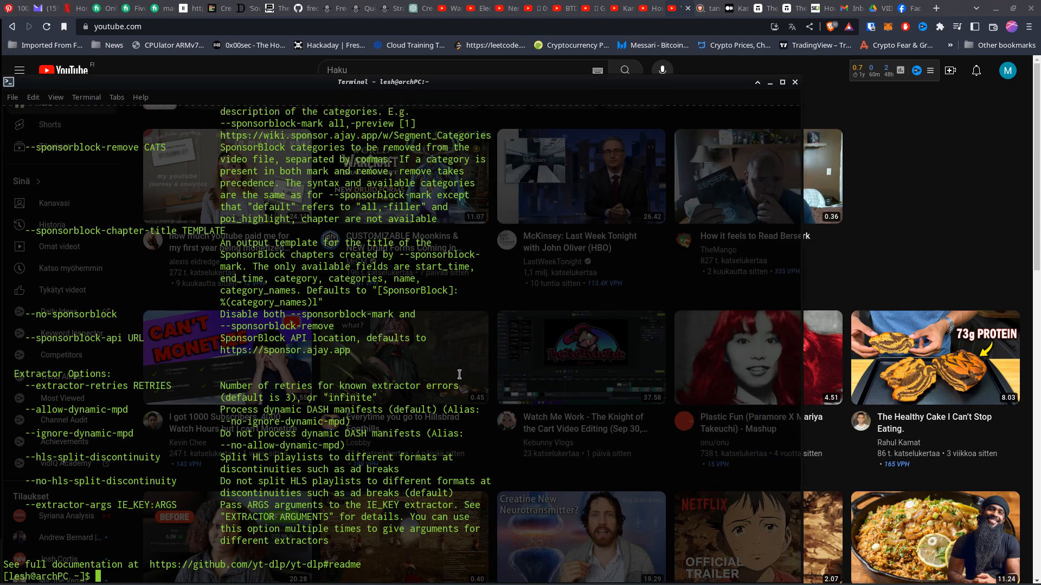
scroll("up", 3)
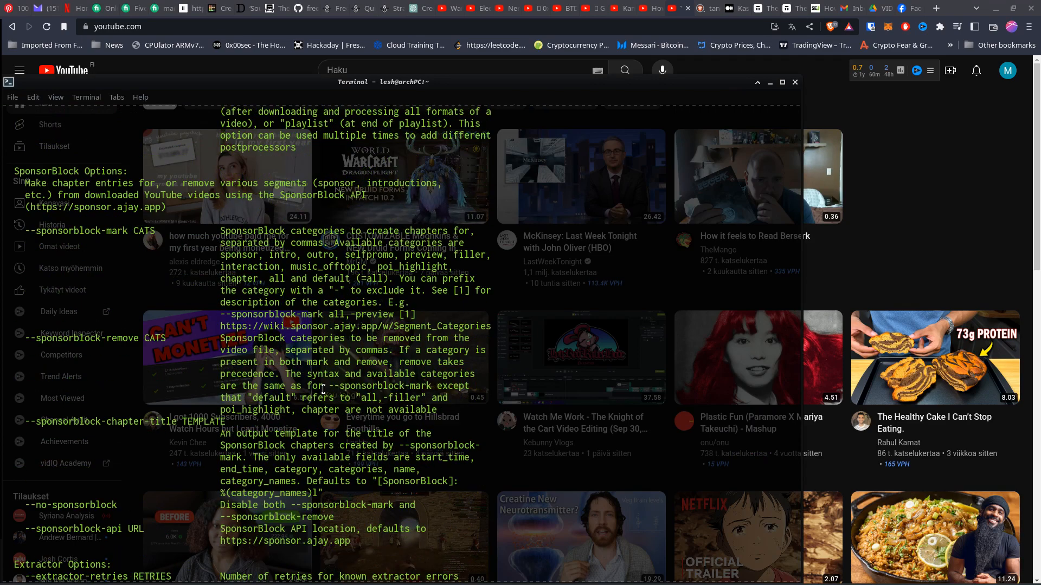
scroll("down", 3)
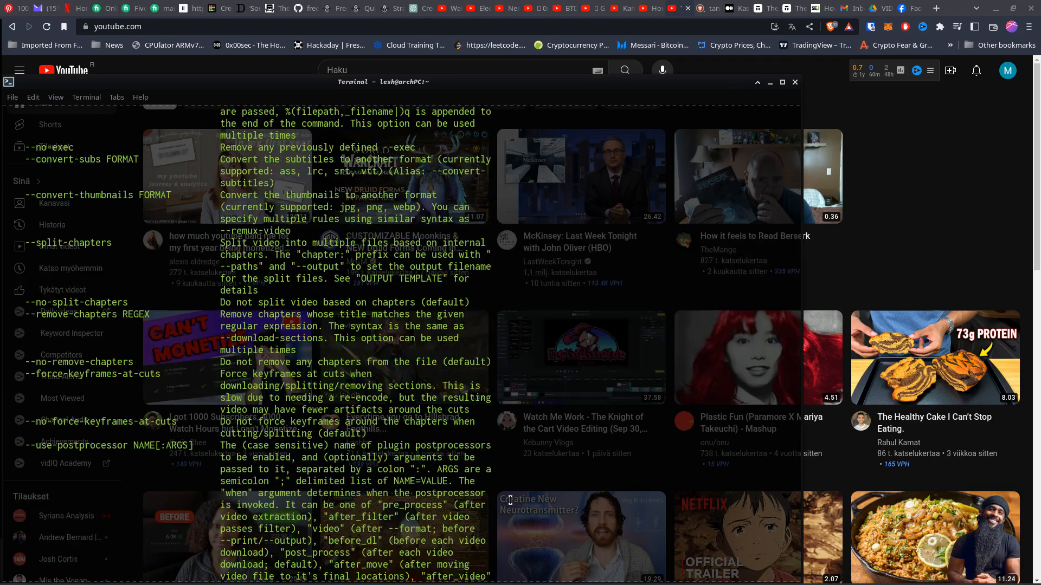
scroll("down", 3)
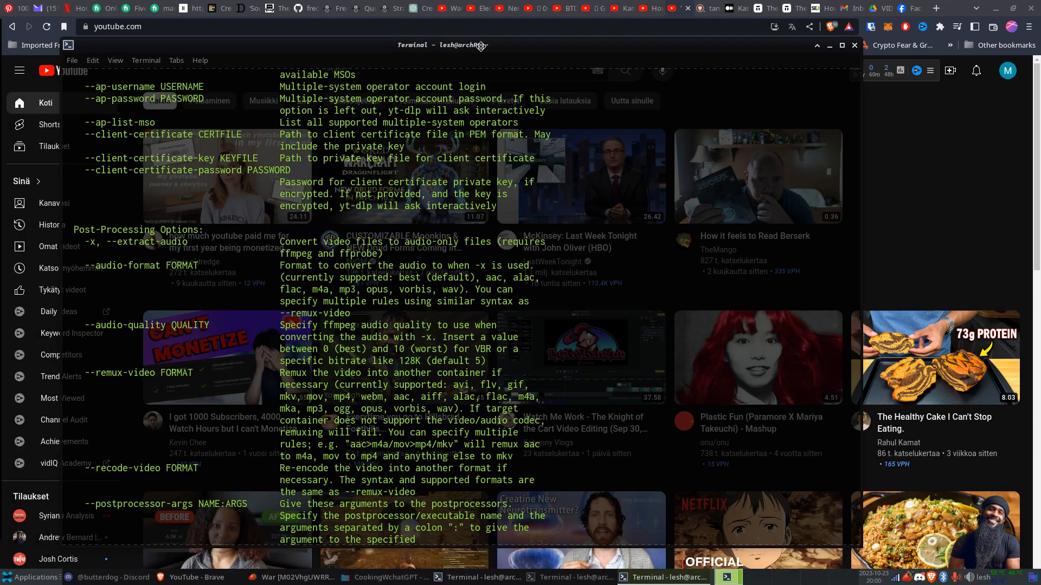
scroll("down", 3)
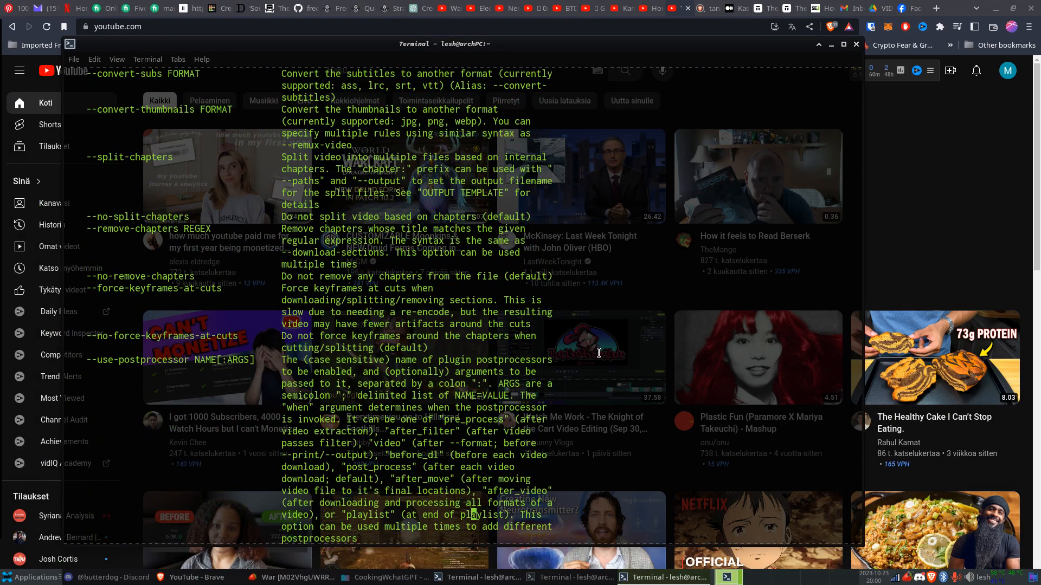
scroll("down", 3)
type("cd")
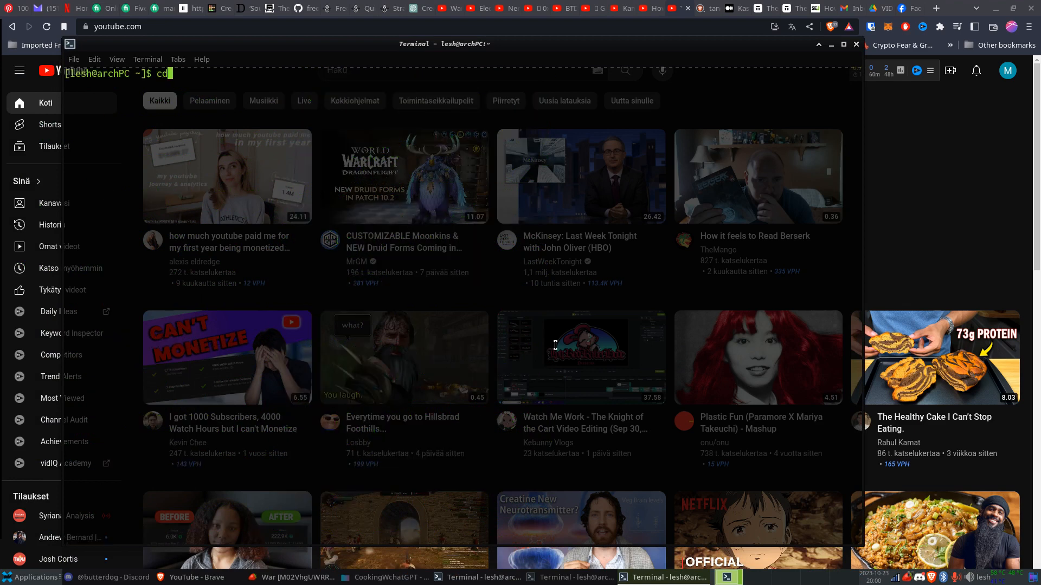
Change the working directory to ~/Music with cd Music/.
type("Music/")
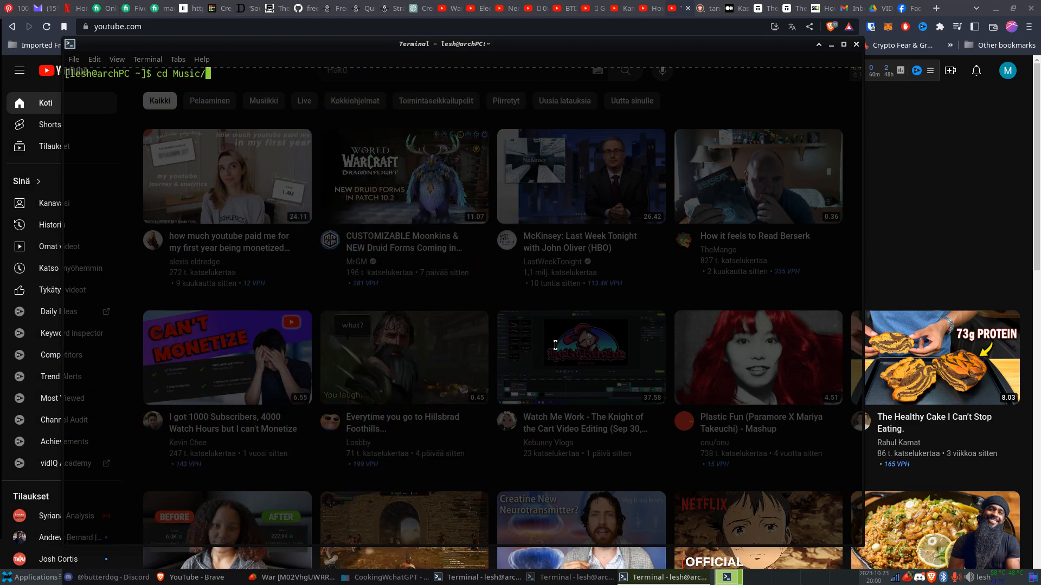
key("Return")
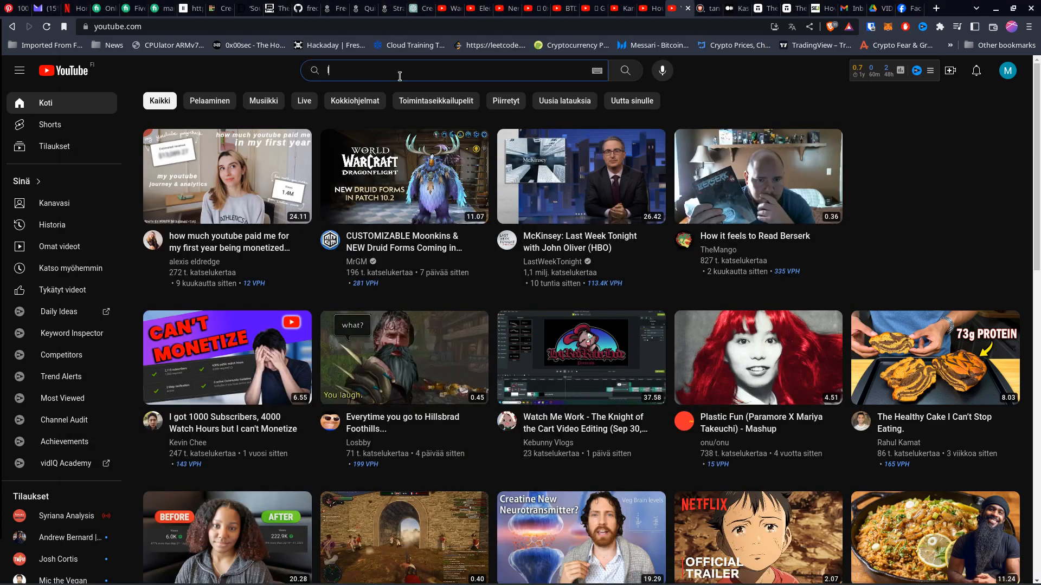
Search YouTube for 'loomdart' and scroll the results to the PUMP IT LOOMDART video.
type("loomdart")
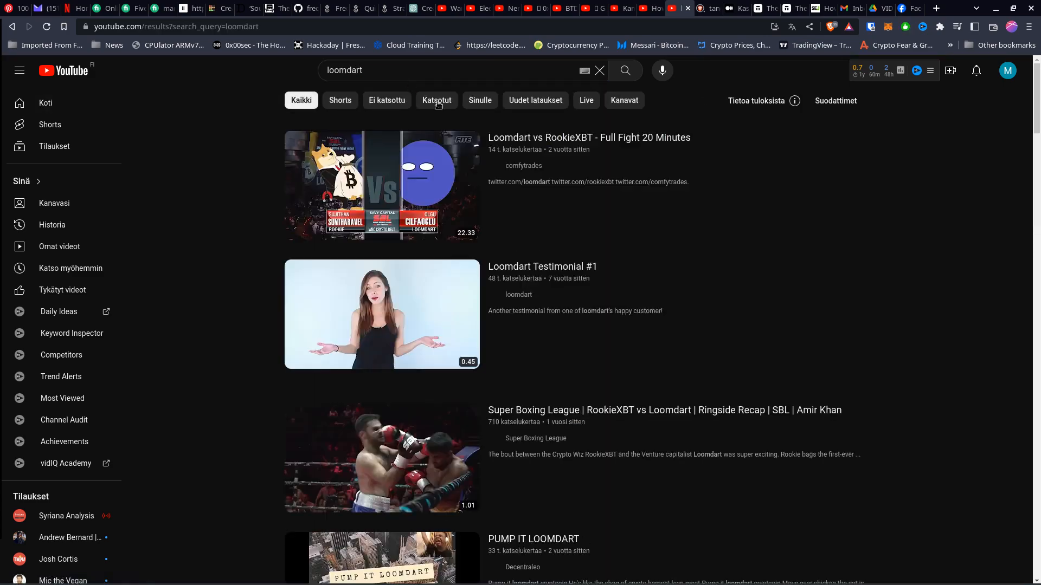
scroll("down", 3)
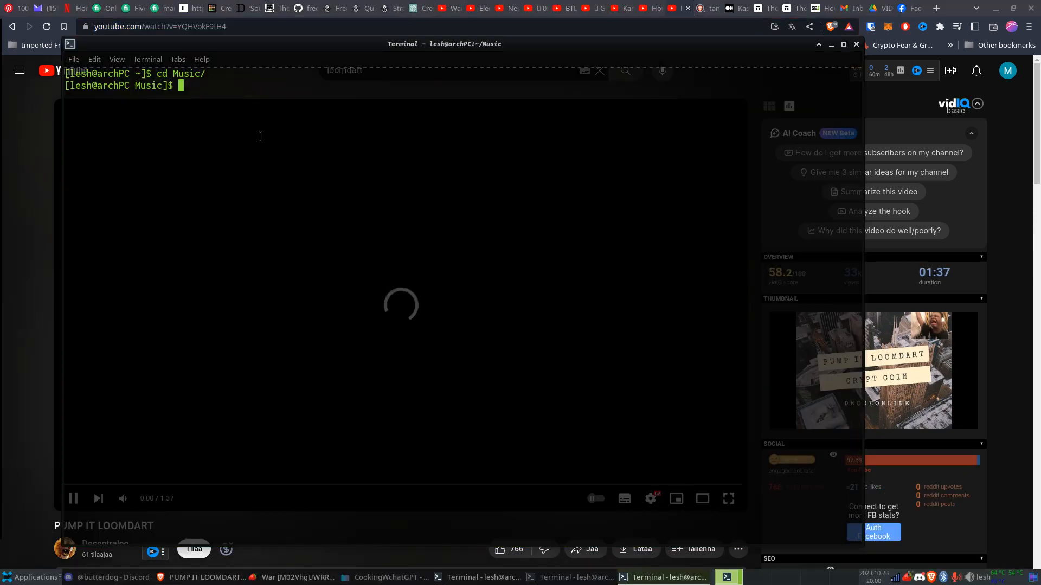
Run ./download.sh and submit the PUMP IT LOOMDART video's URL to start the download.
type("./download.sh")
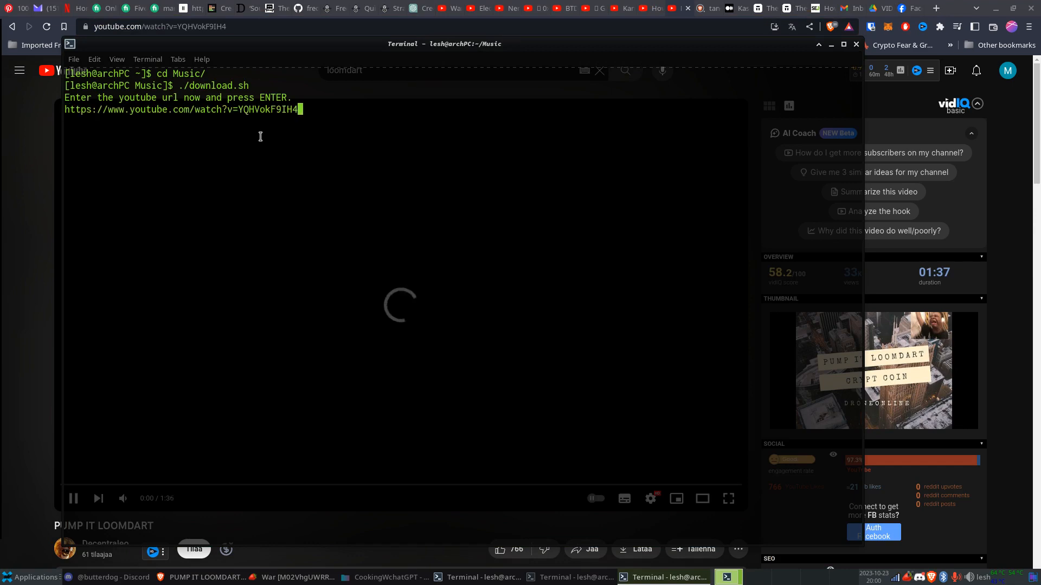
key("Return")
type("cat")
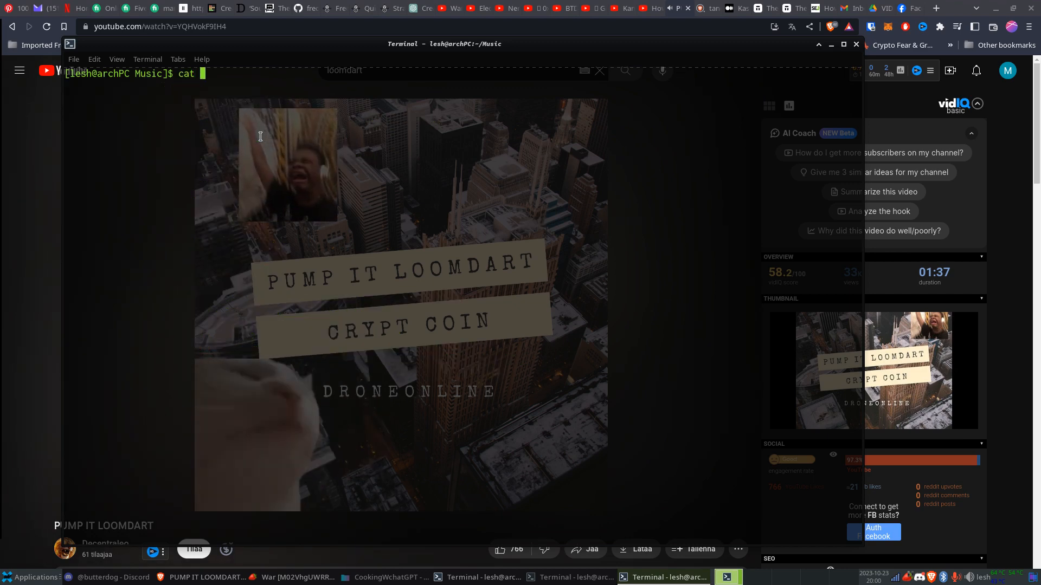
Print the contents of download.sh with cat to review the yt-dlp wrapper.
type("down")
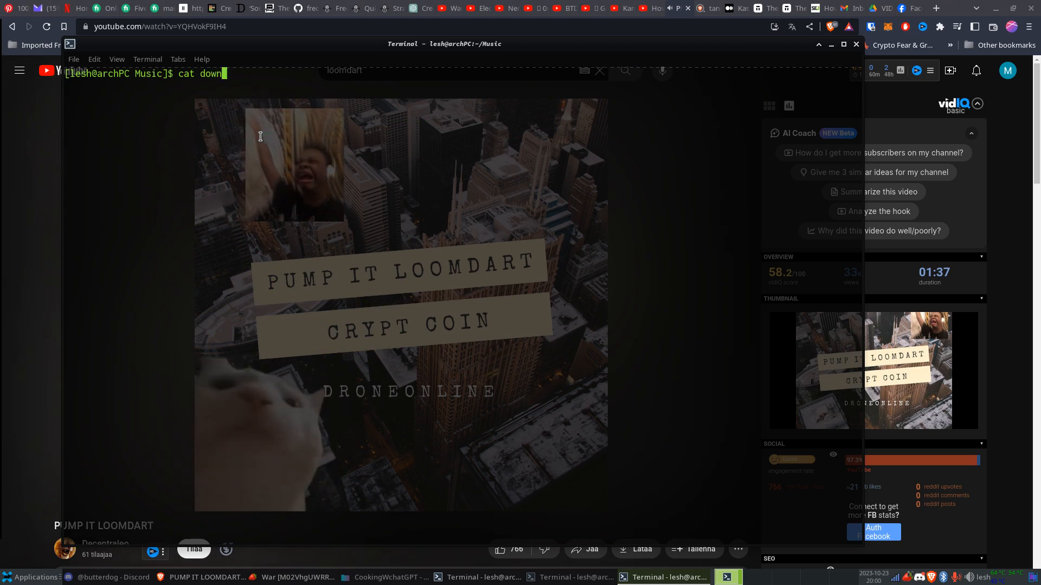
key("Return")
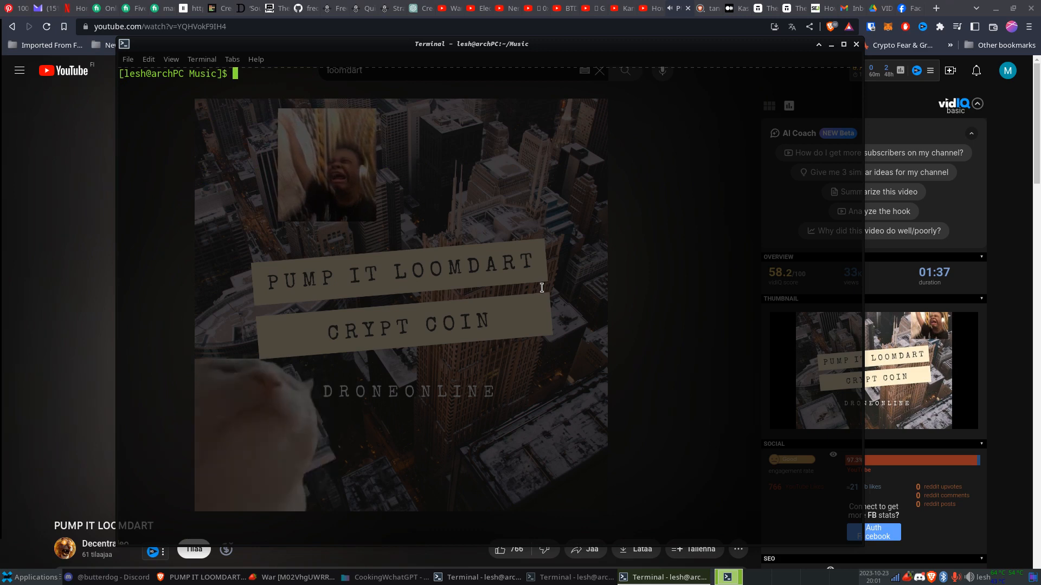
Enter ./download.sh at the cleared prompt for another download run.
type("./")
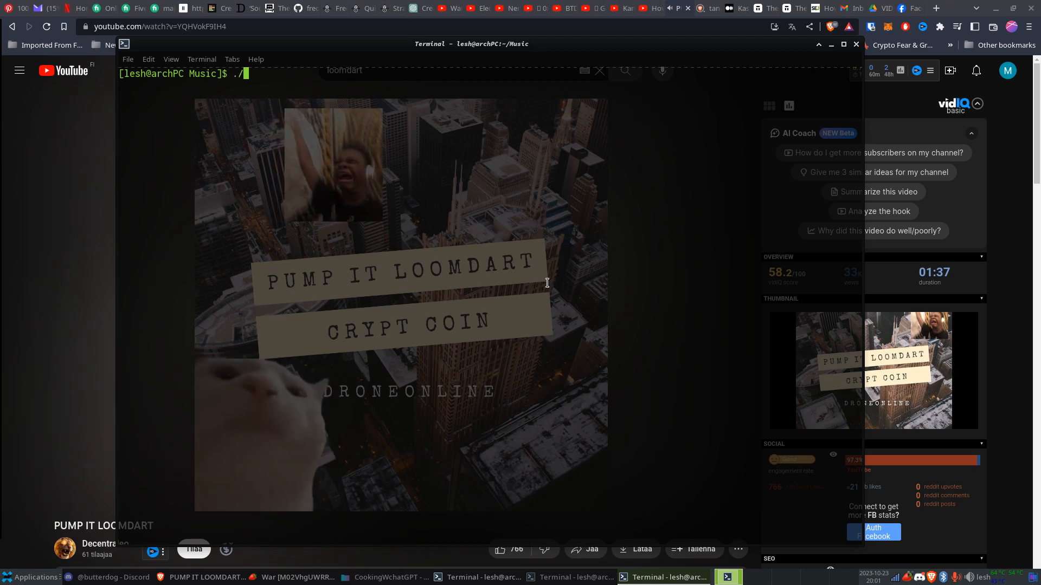
type("download.sh")
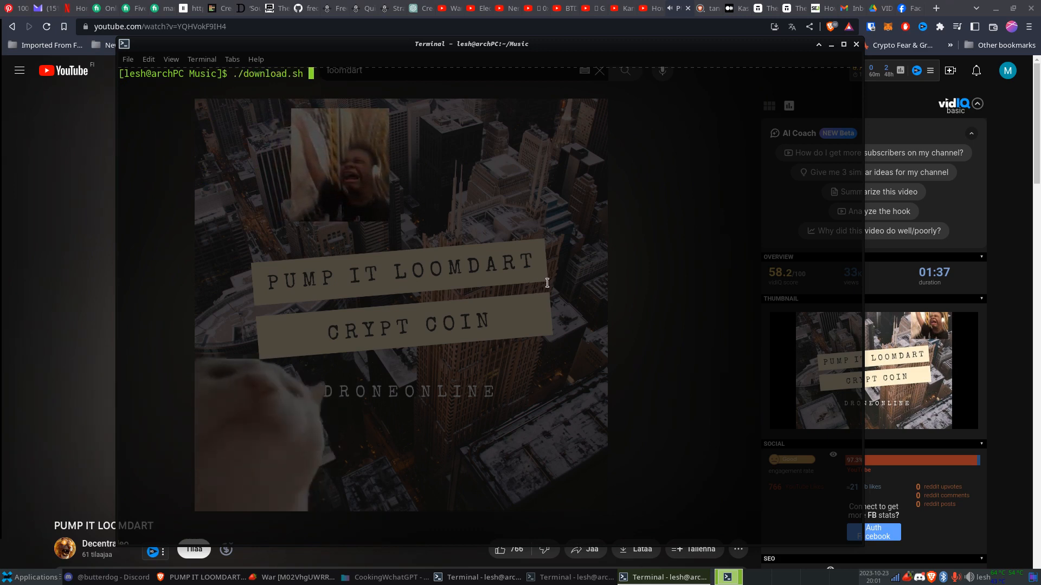